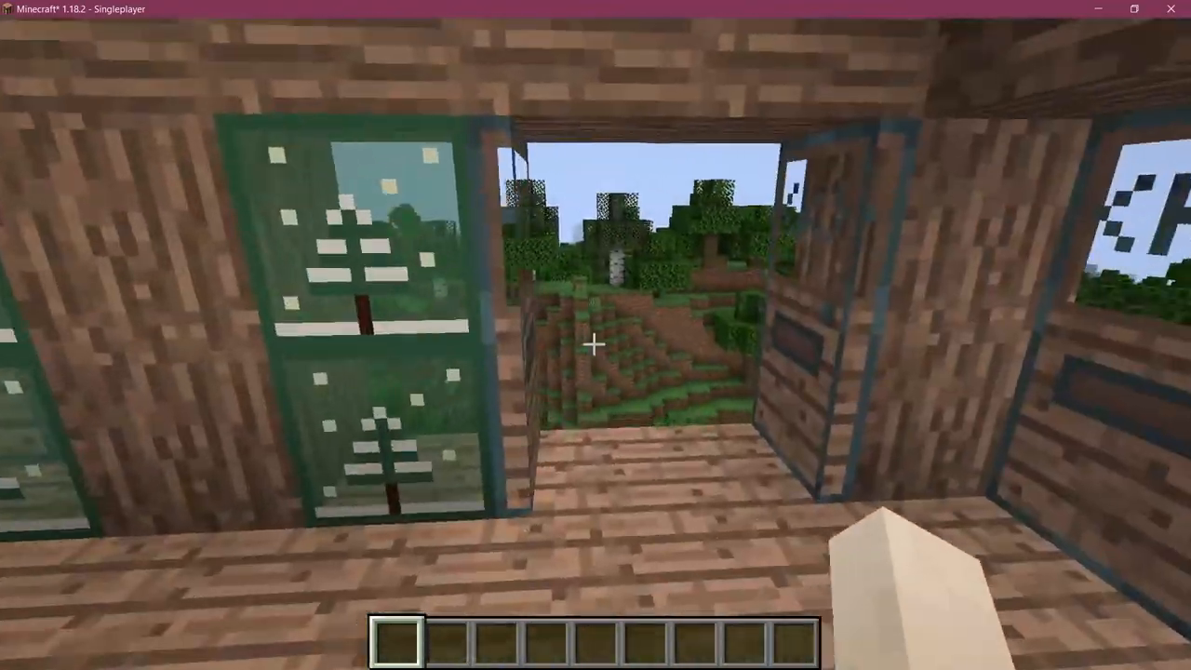
pyautogui.moveTo(595, 335)
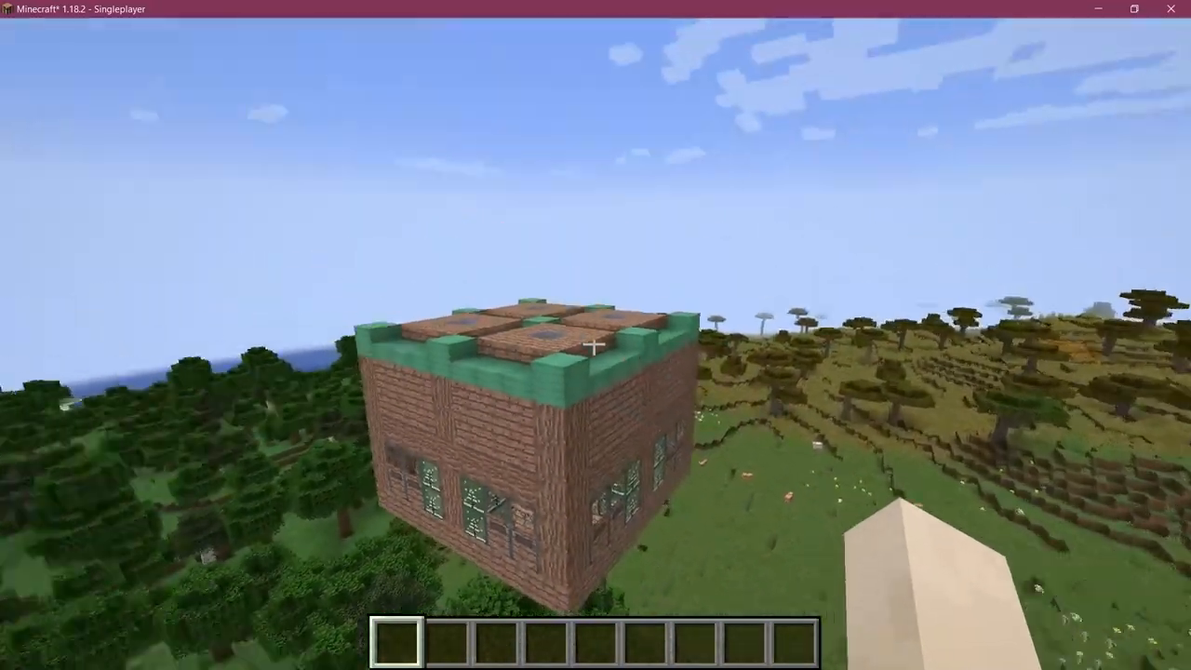
pyautogui.moveTo(596, 344)
pyautogui.write('/give')
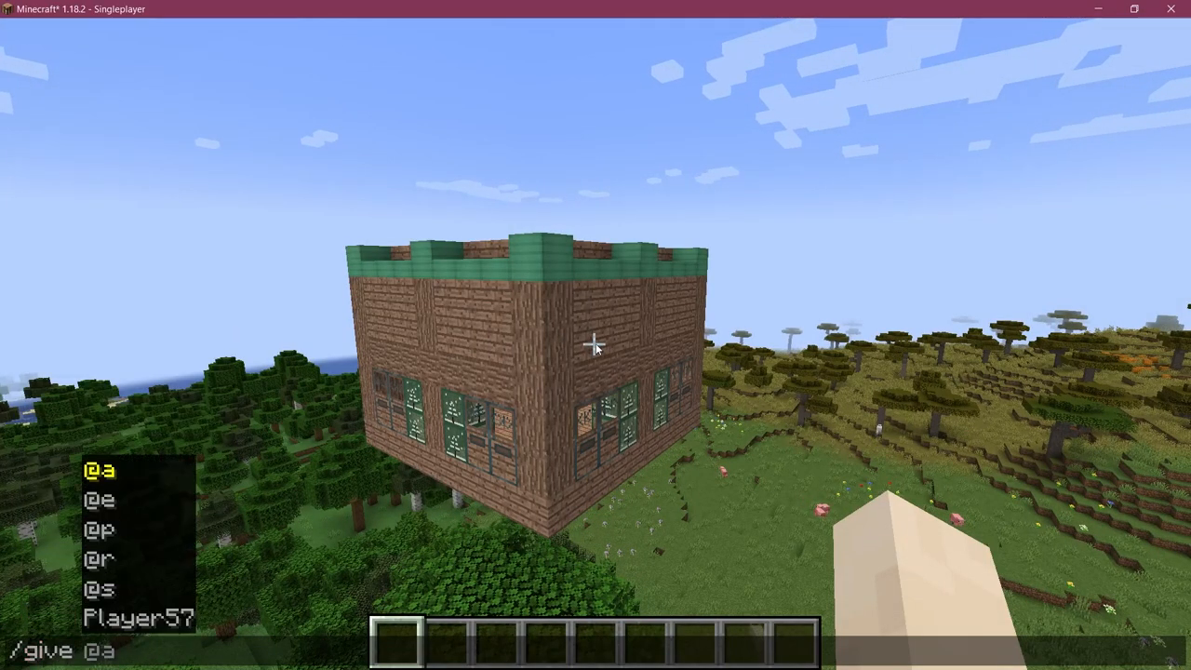
pyautogui.write('Player57 st')
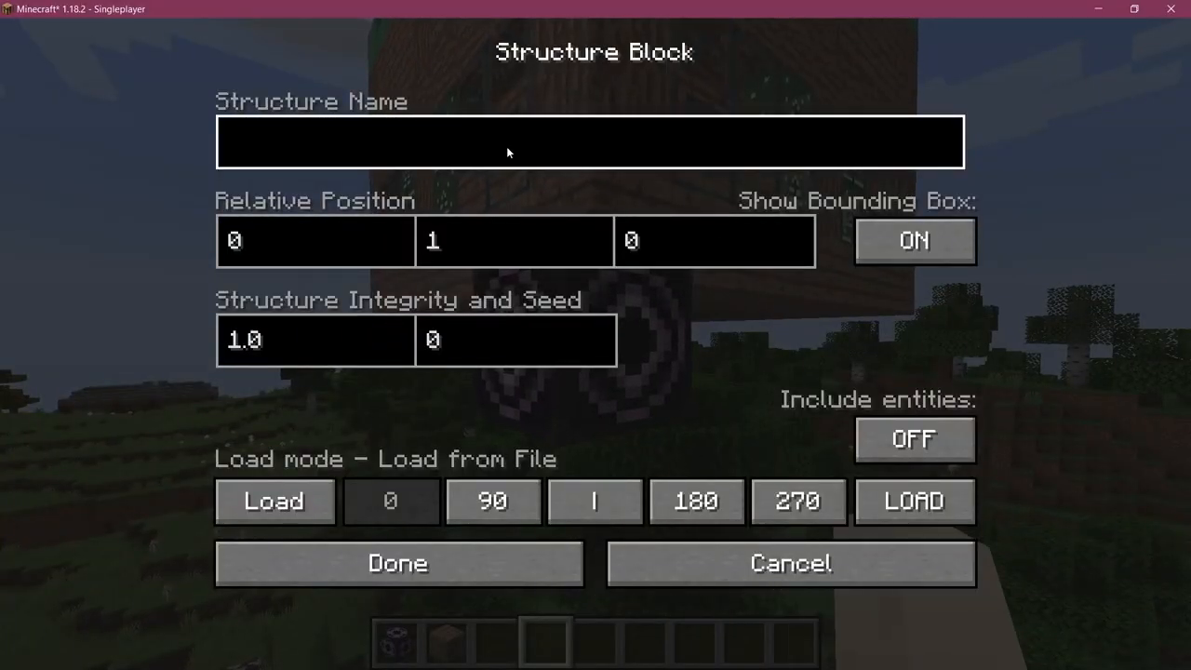
# Step: Enter tutorialmod:kaupen_house as the structure name and switch the block to Save mode
pyautogui.write('tutorialmod:kau')
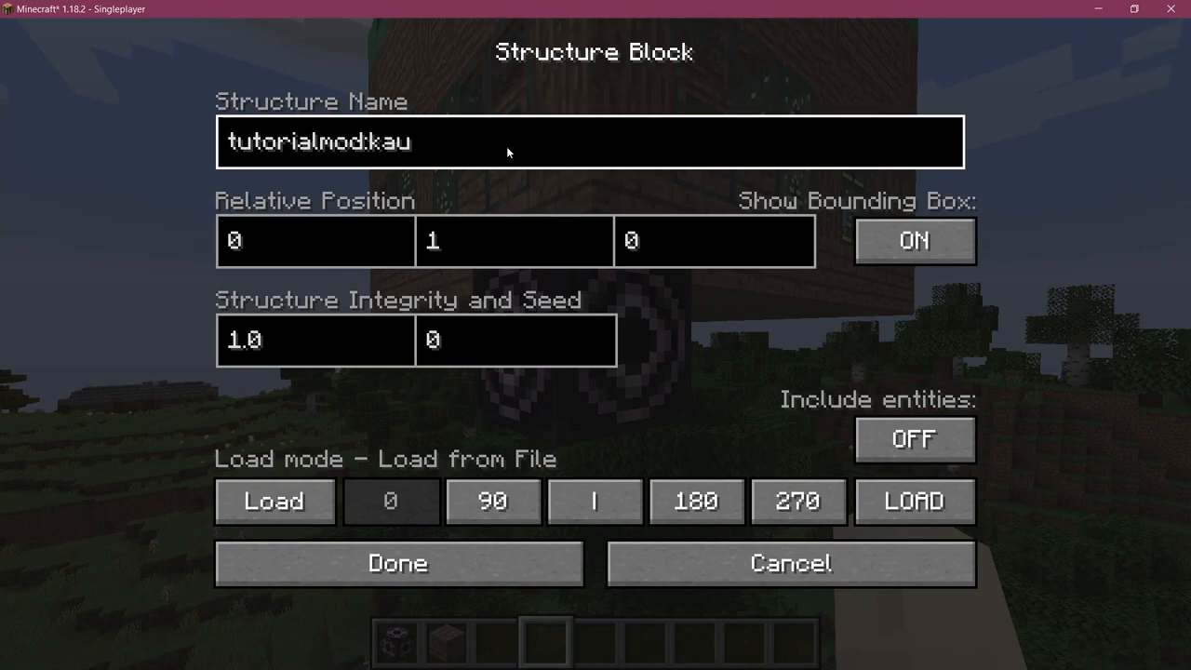
pyautogui.write('pen_house')
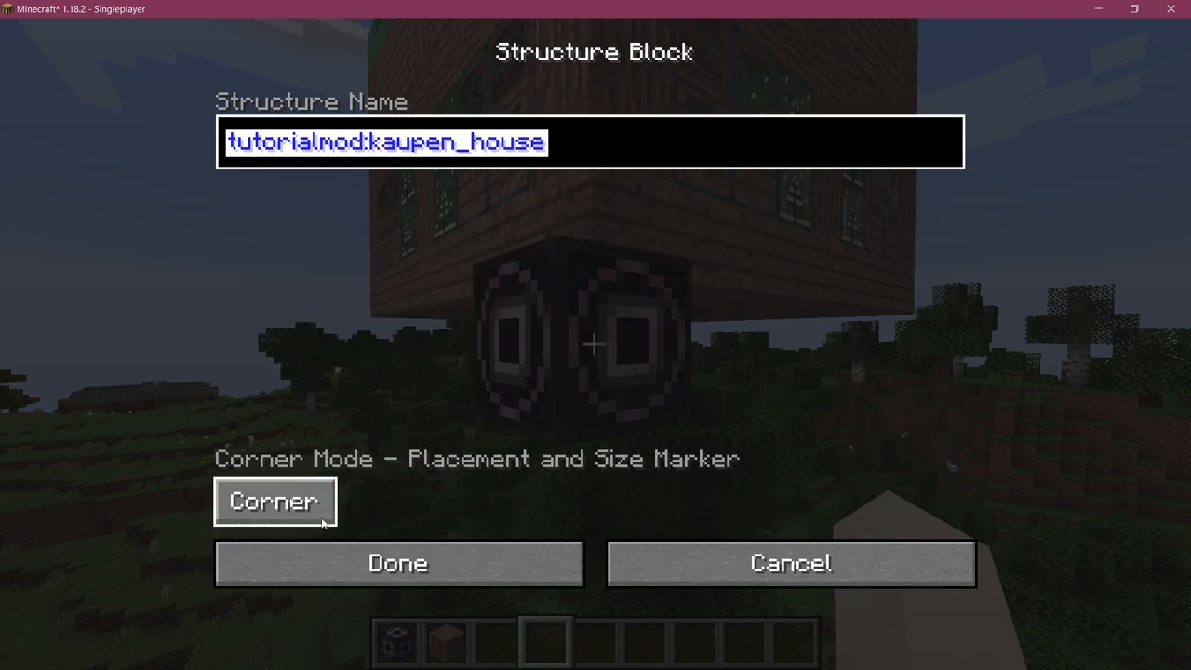
pyautogui.click(397, 563)
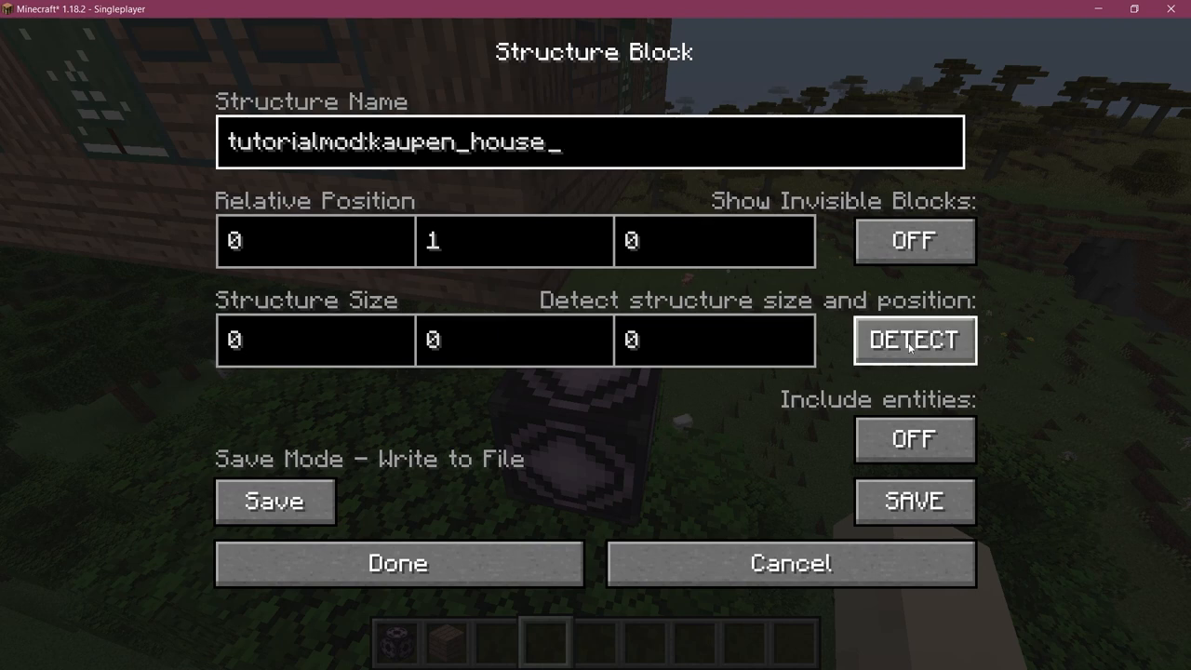
# Step: Detect the house bounds (size 9×7×9, offset 1,1,1) and save it as tutorialmod:kaupen_house
pyautogui.click(913, 340)
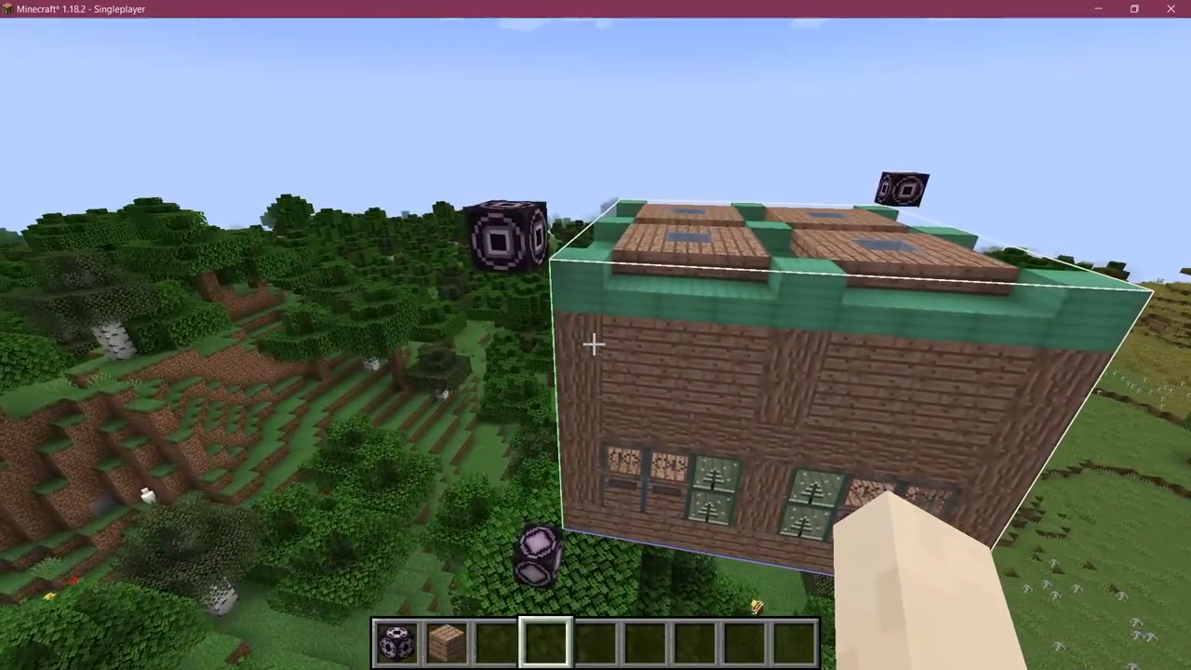
pyautogui.moveTo(595, 345)
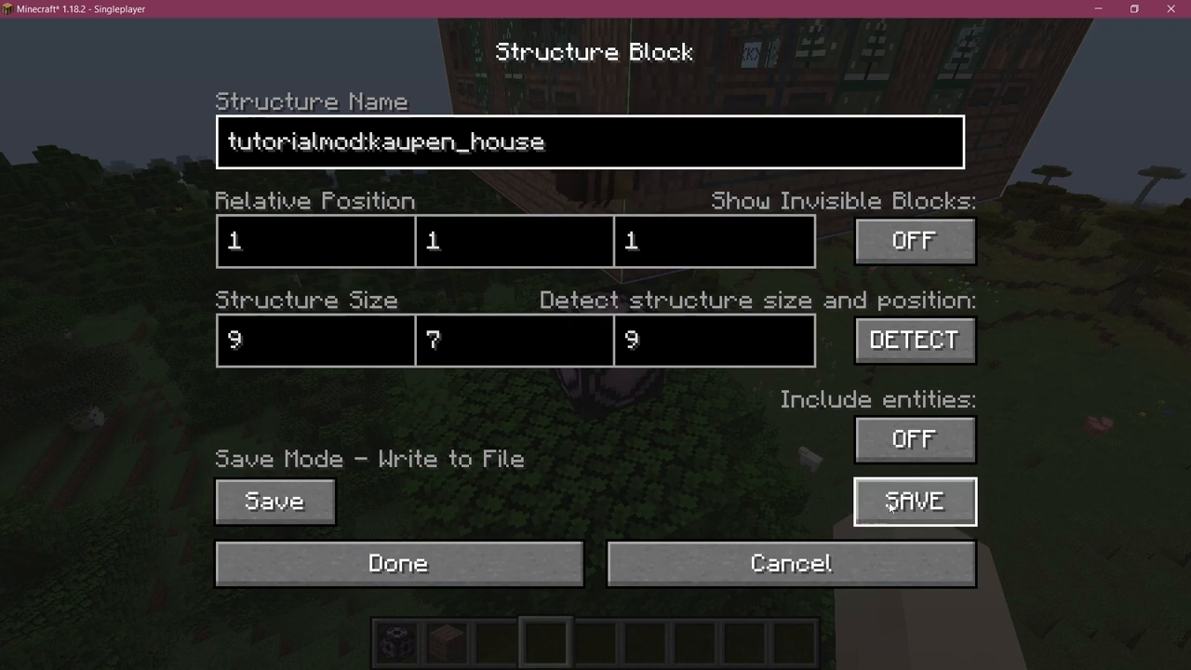
pyautogui.click(914, 501)
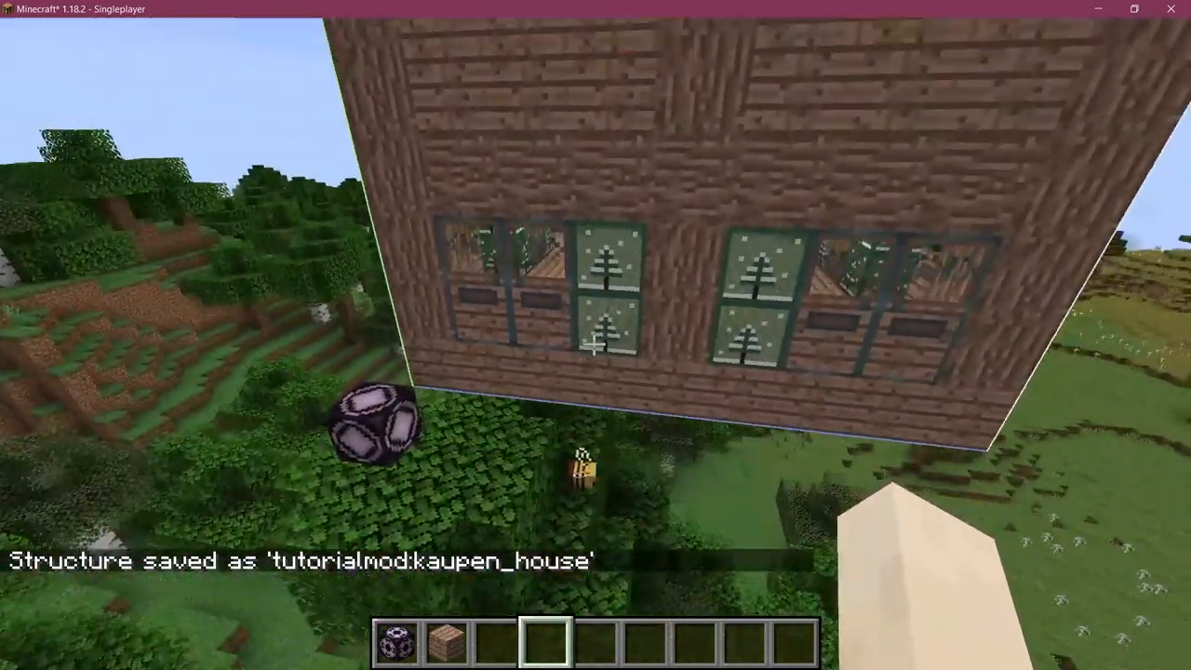
pyautogui.moveTo(596, 335)
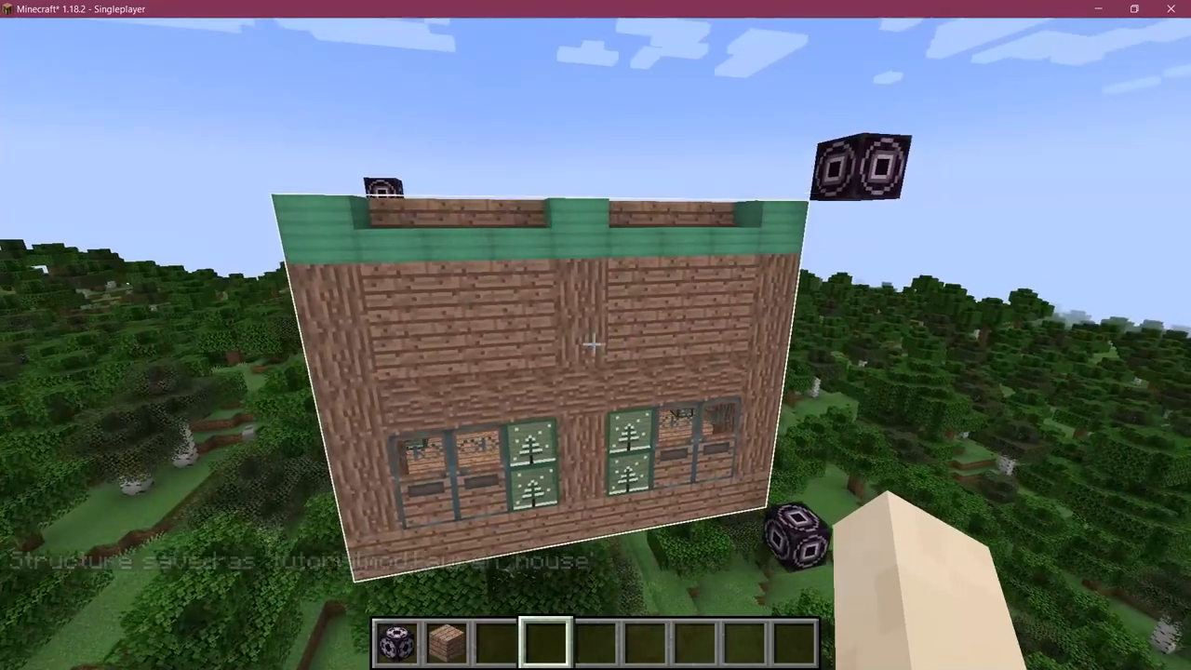
pyautogui.moveTo(595, 335)
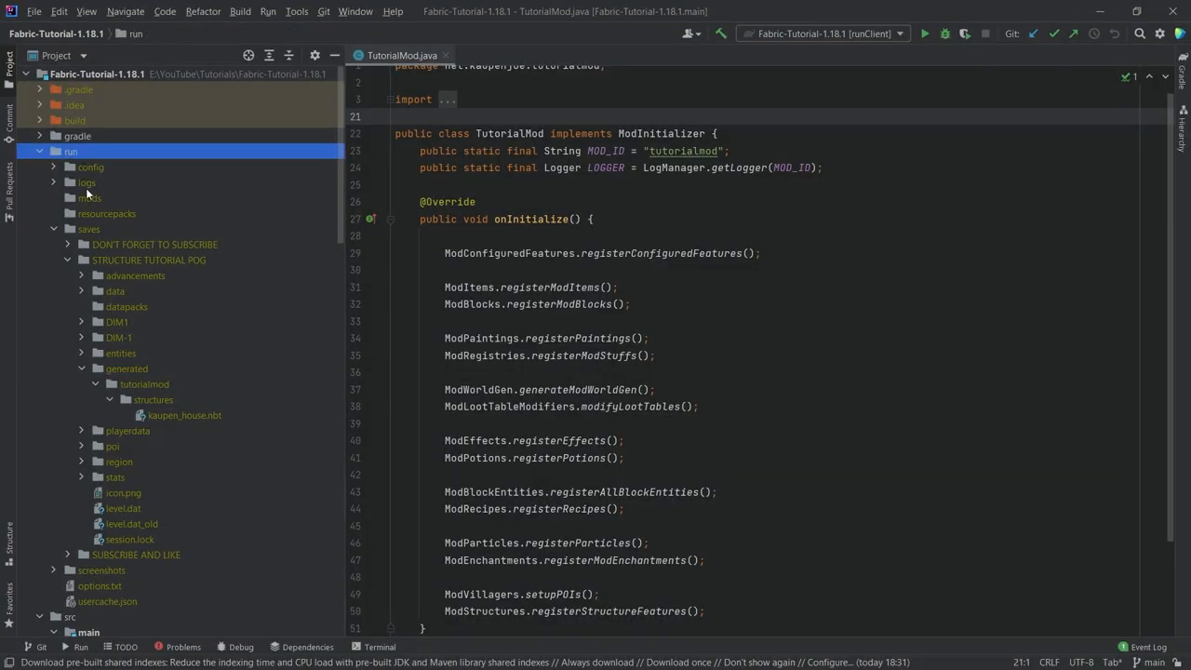
# Step: Copy kaupen_house.nbt from the STRUCTURE TUTORIAL POG save into the mod's structures folder
pyautogui.click(149, 259)
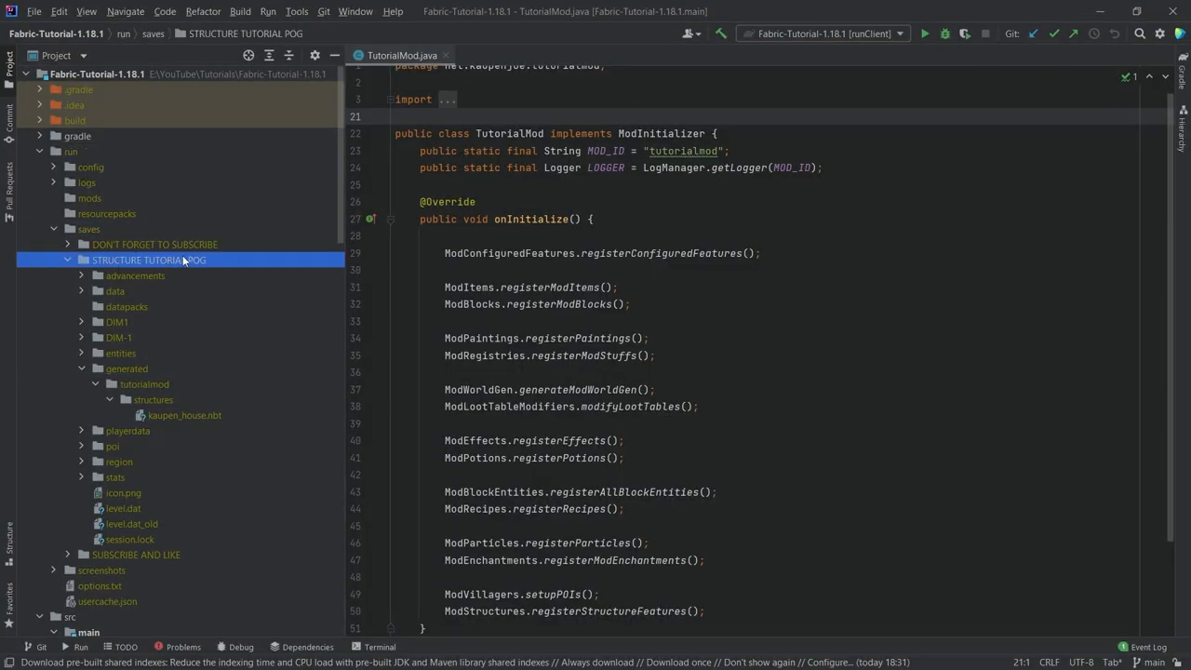
pyautogui.click(184, 415)
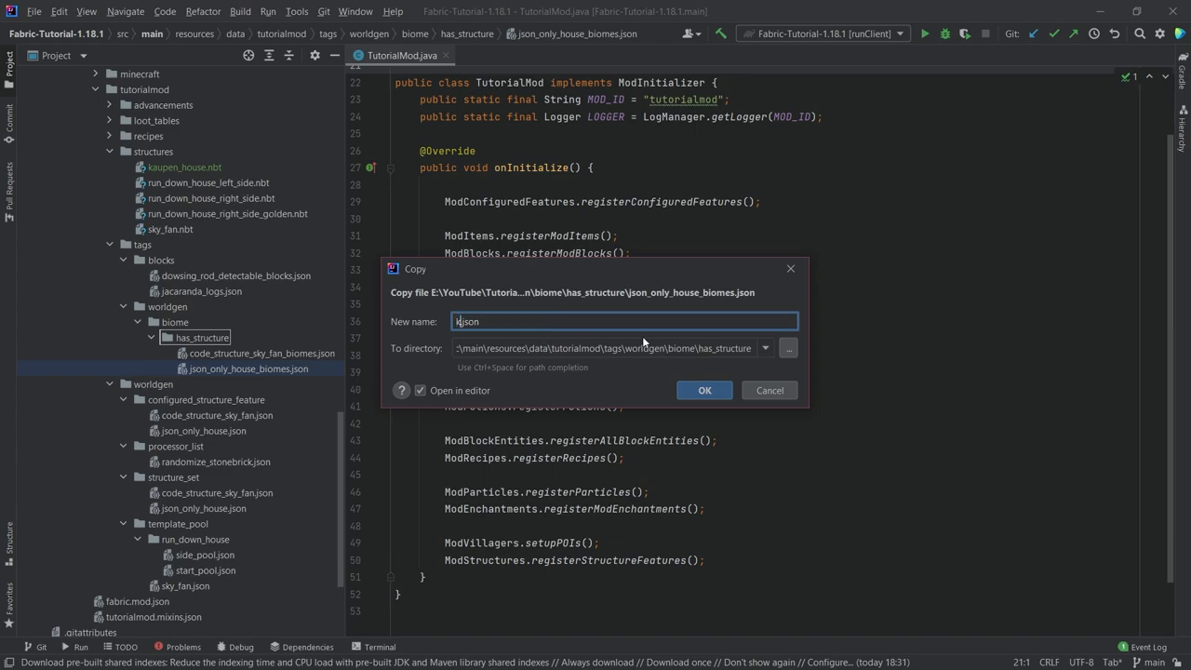
# Step: Copy the biome tag and configured feature as kaupen_house.json, adding to Git, and retarget them to kaupen_house
pyautogui.click(704, 390)
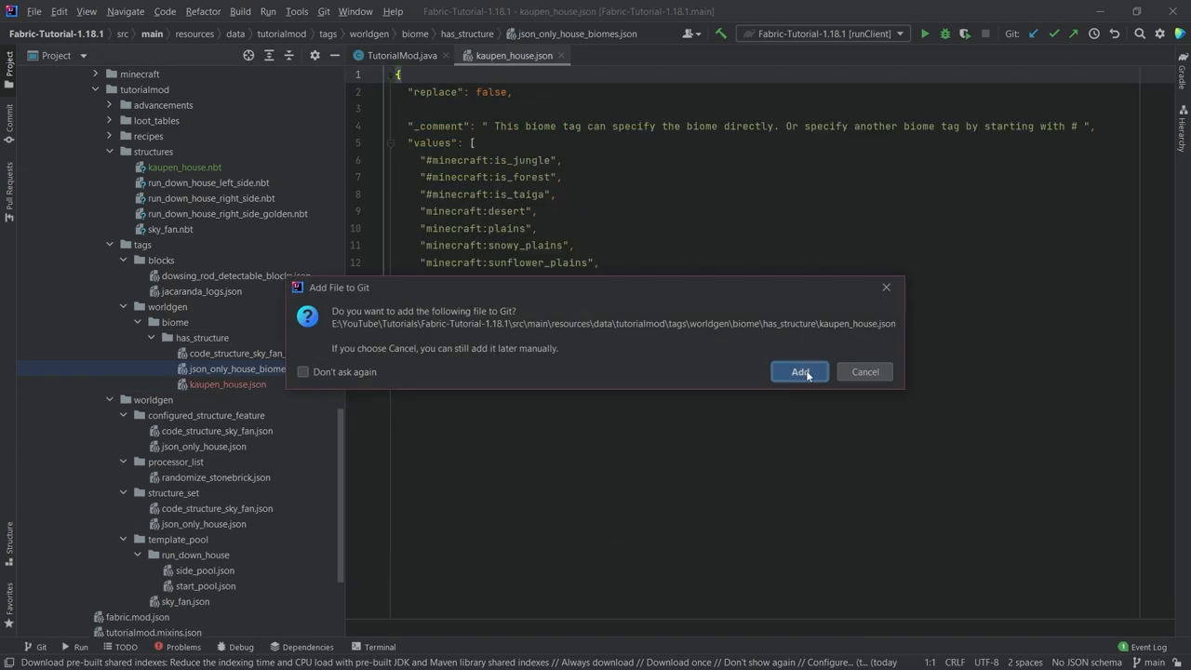
pyautogui.click(800, 371)
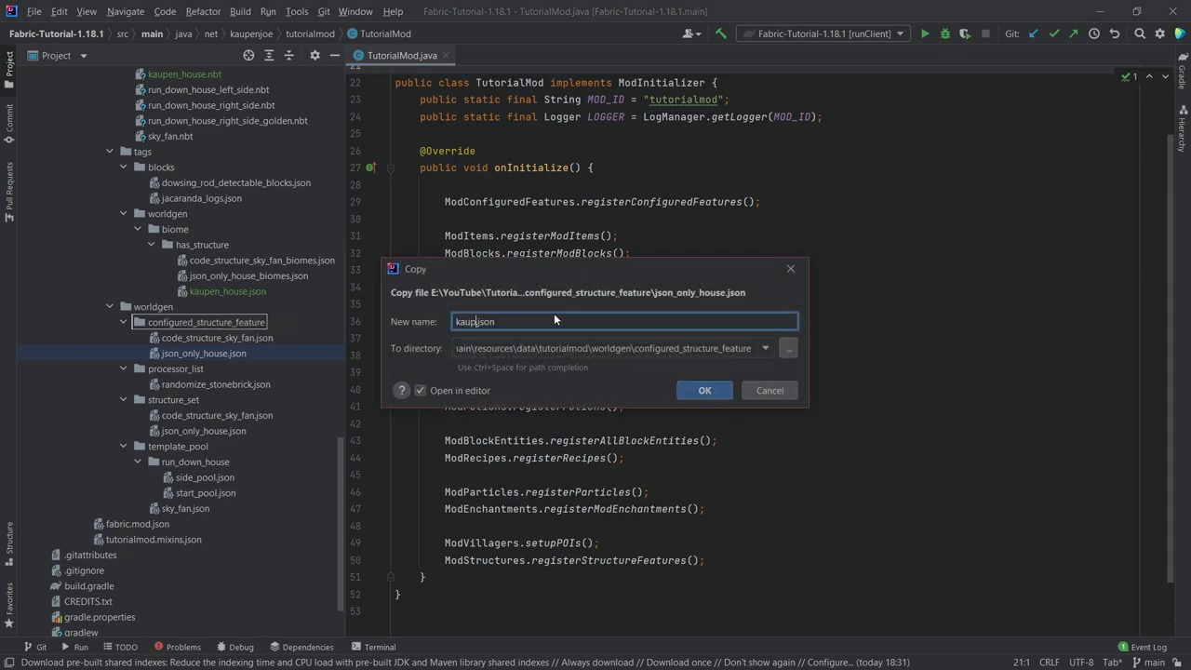
pyautogui.click(704, 390)
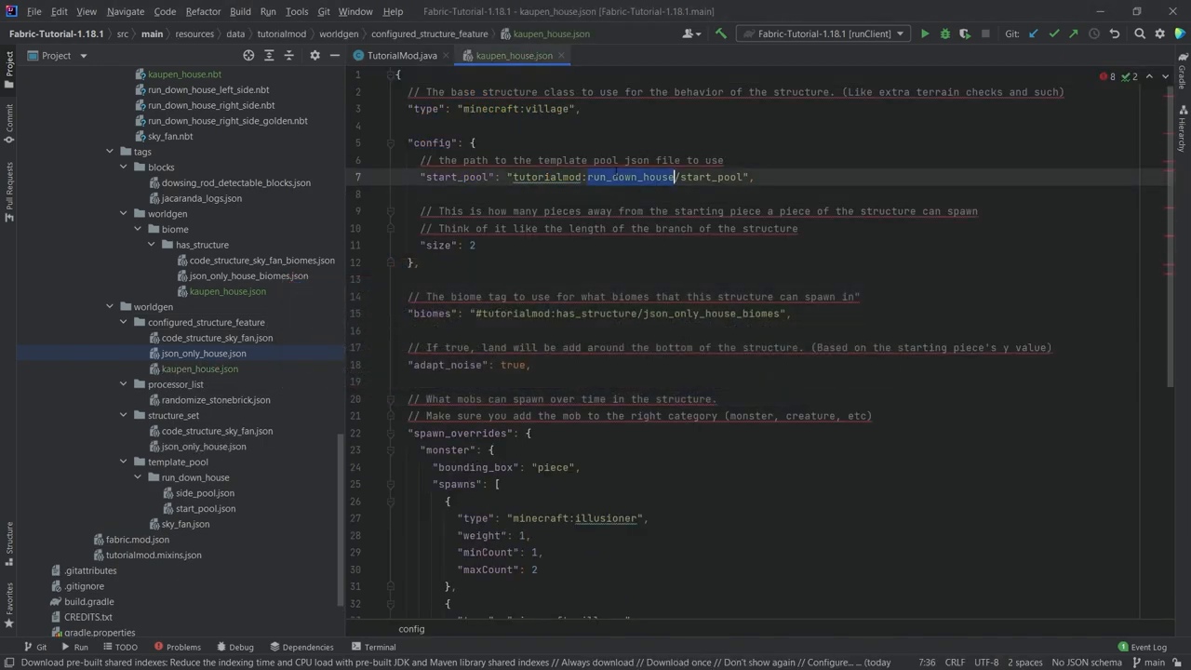
pyautogui.write('kaupen')
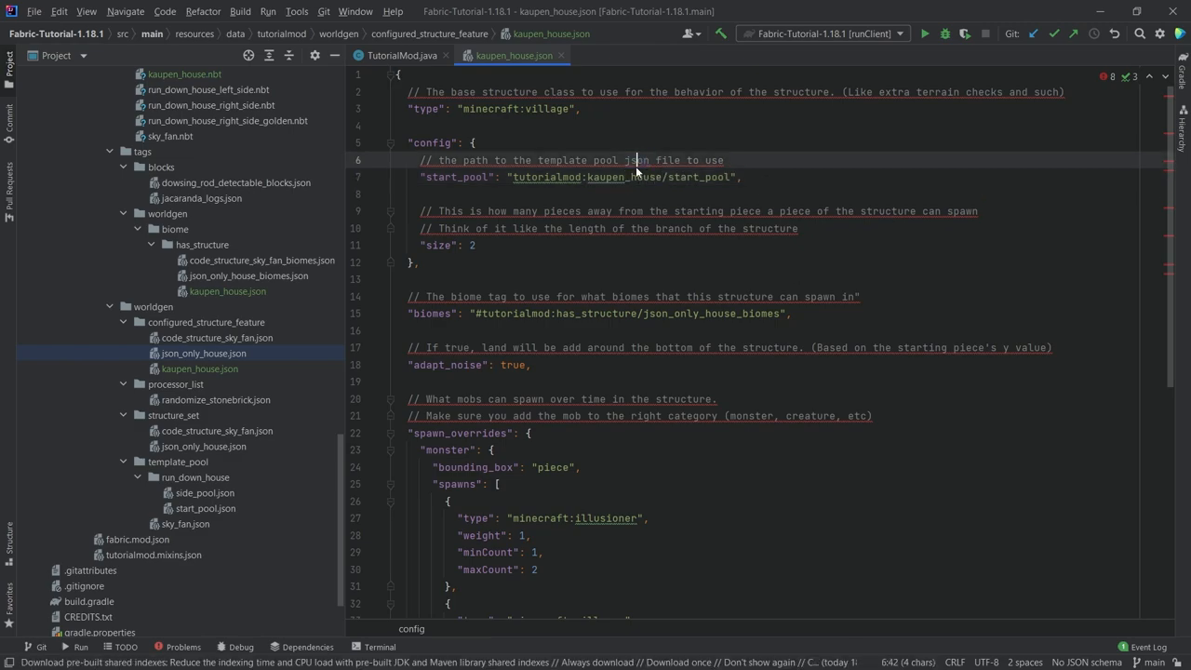
pyautogui.doubleClick(618, 176)
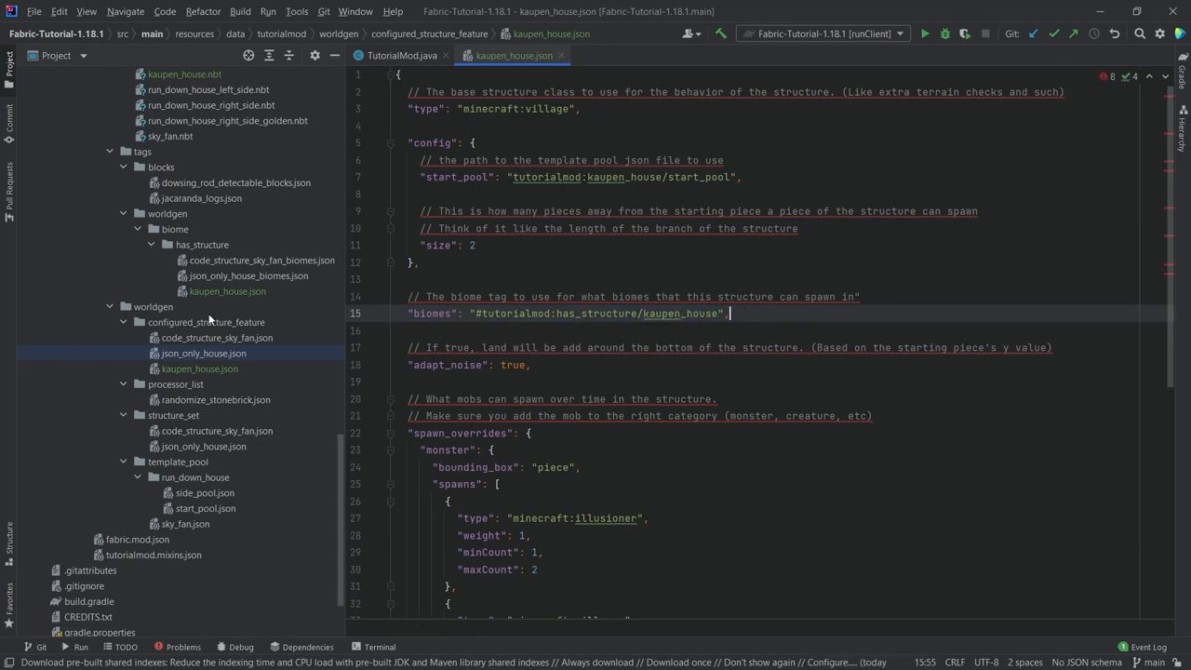
pyautogui.scroll(-3)
pyautogui.write('kaupen_house.json')
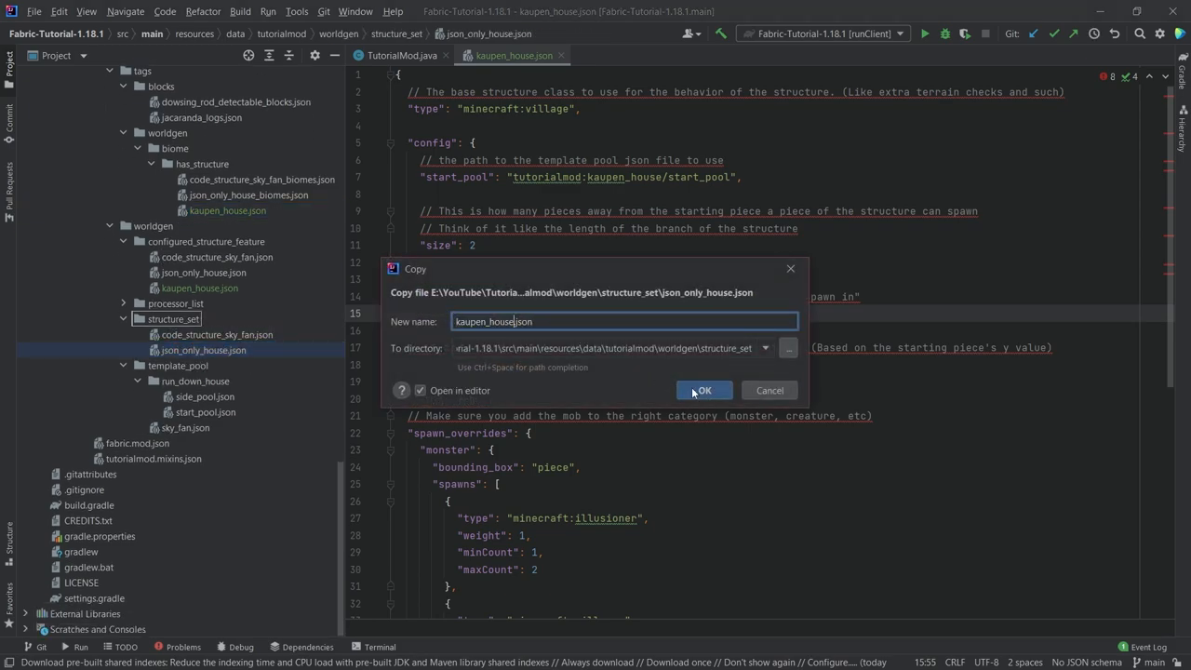
# Step: Give the kaupen_house structure set salt 3554412 and spacing 19
pyautogui.click(704, 389)
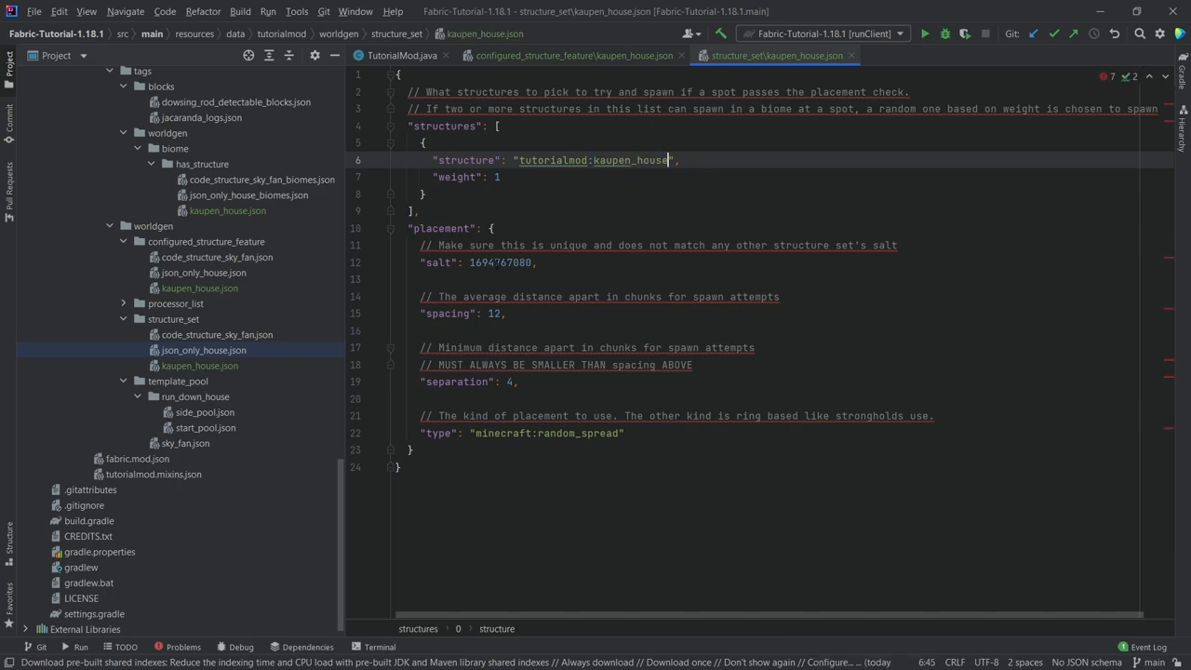
pyautogui.doubleClick(502, 261)
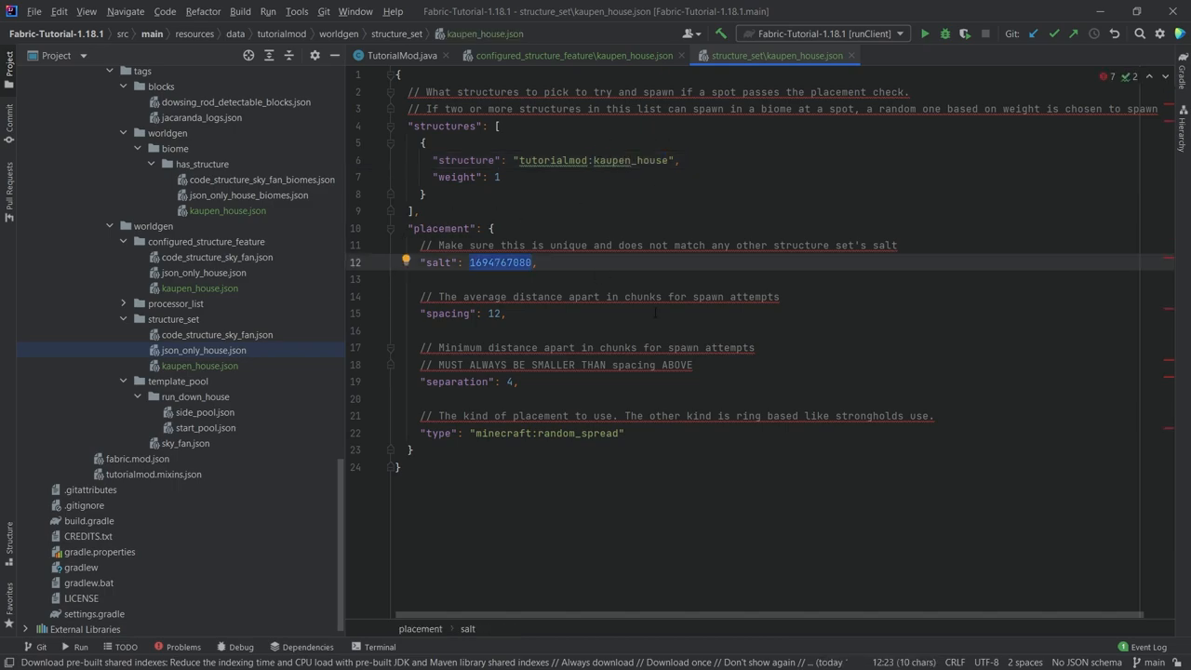
pyautogui.write('355441213')
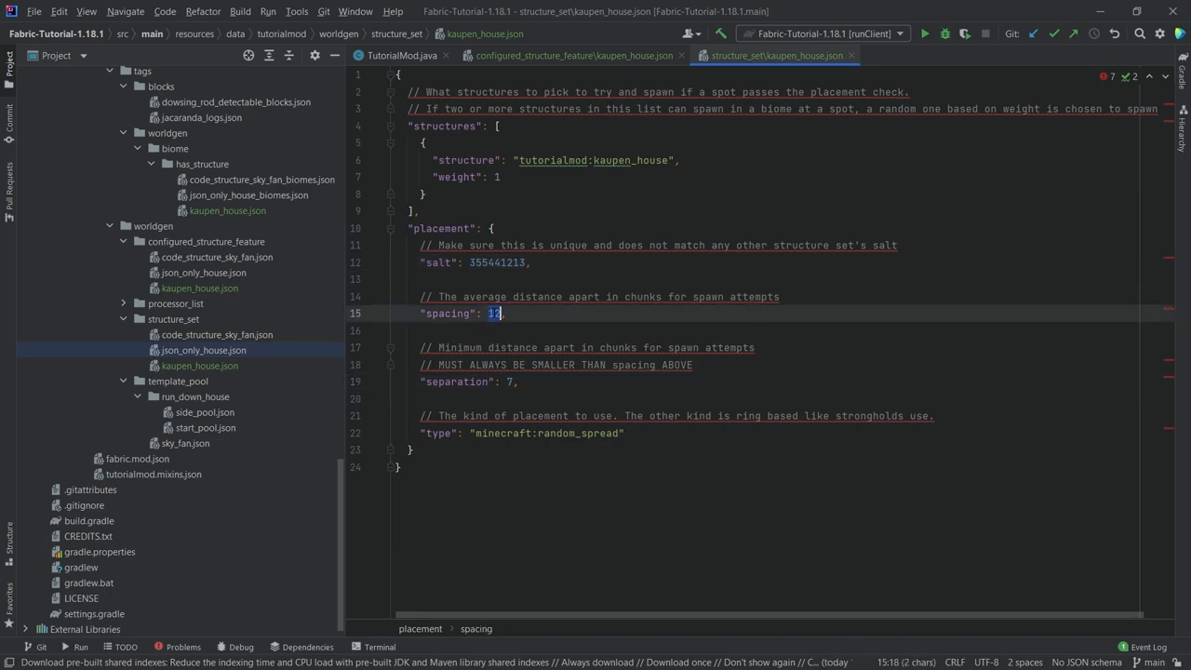
pyautogui.write('19')
pyautogui.write('kaupen_house')
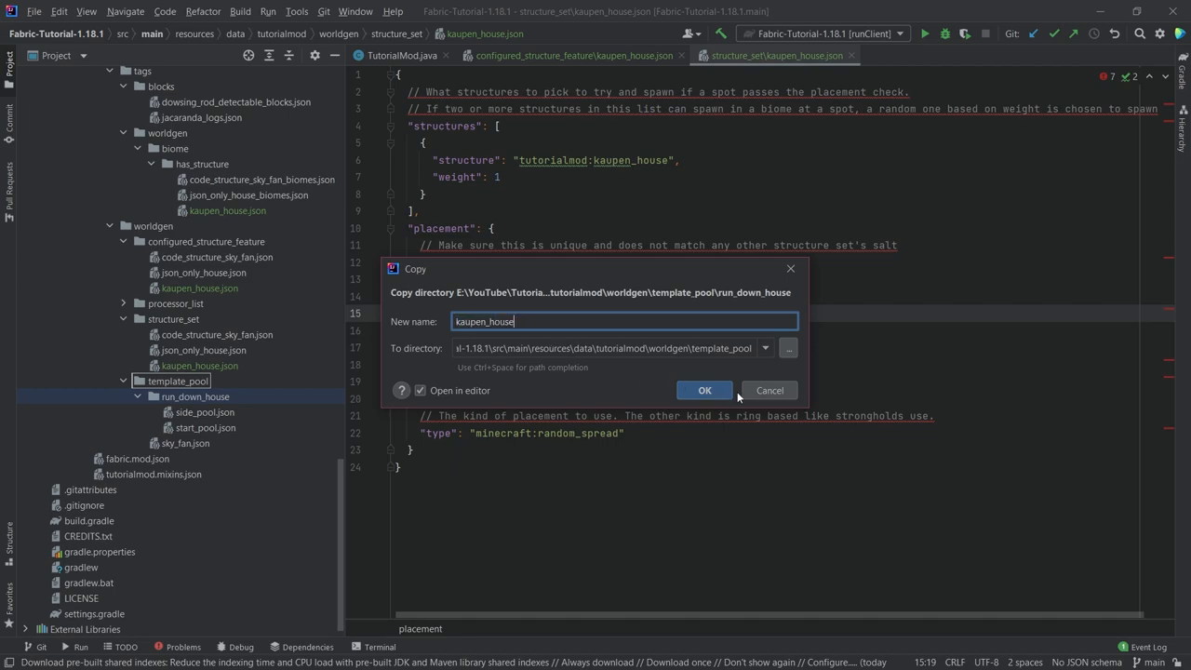
# Step: Copy the template pool as kaupen_house and keep only start_pool.json, named kaupen_house/start_pool
pyautogui.click(705, 390)
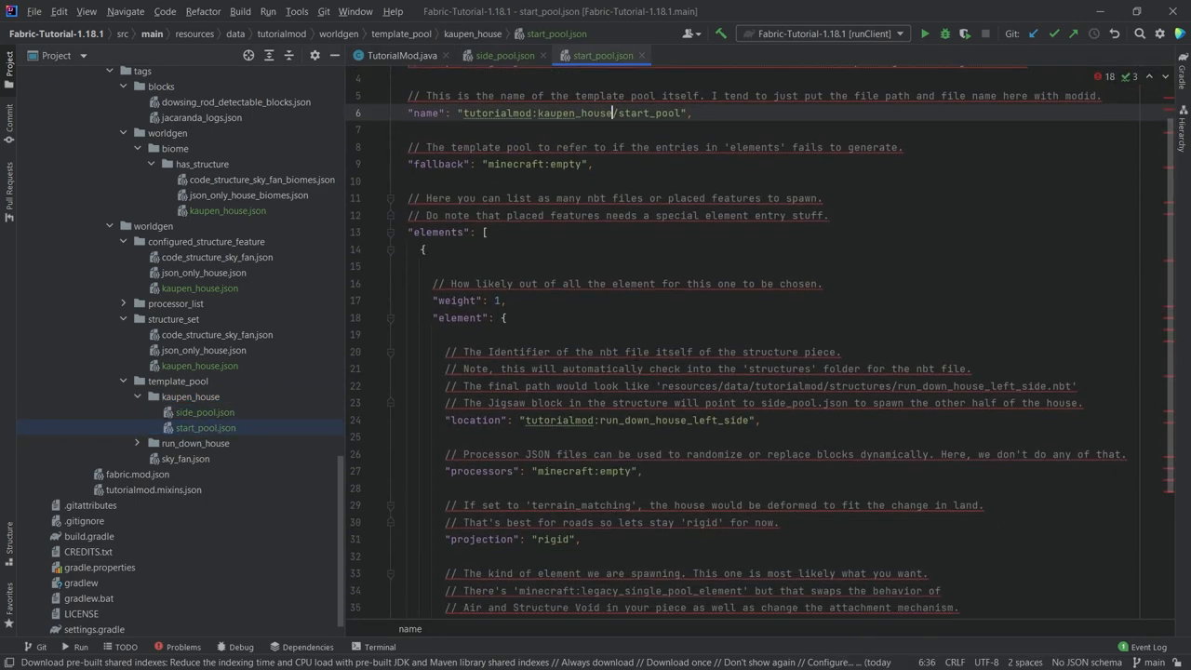
pyautogui.click(506, 55)
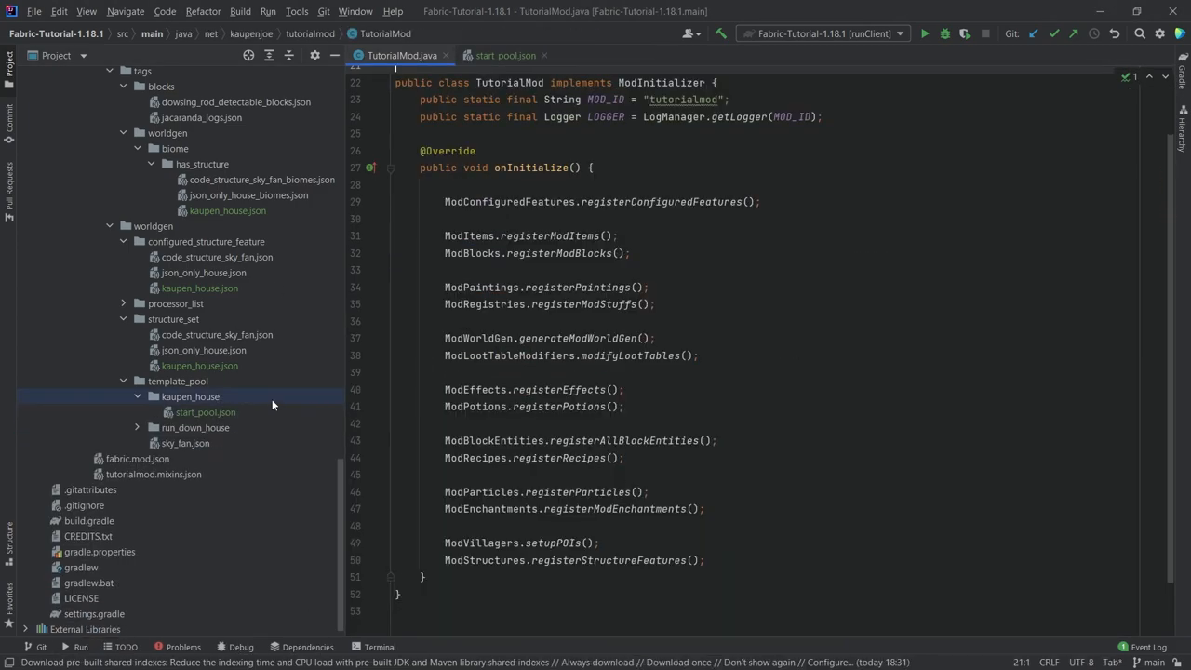
pyautogui.click(205, 411)
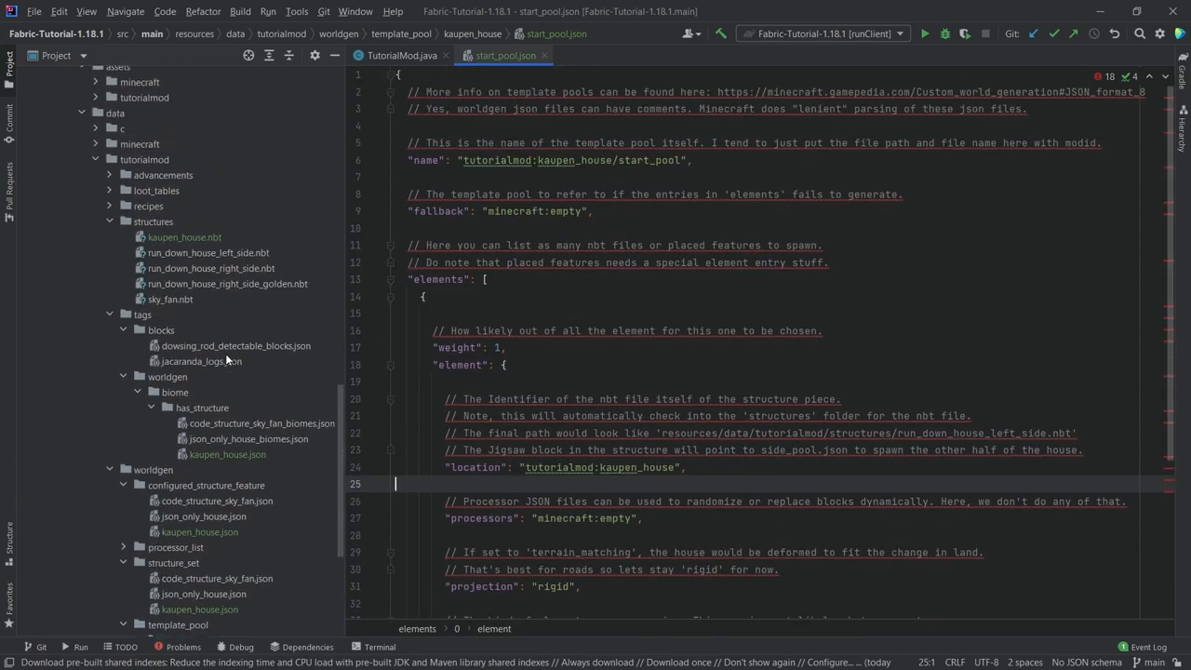
# Step: Review the kaupen_house start pool and biome tag files in the Project tree
pyautogui.click(184, 236)
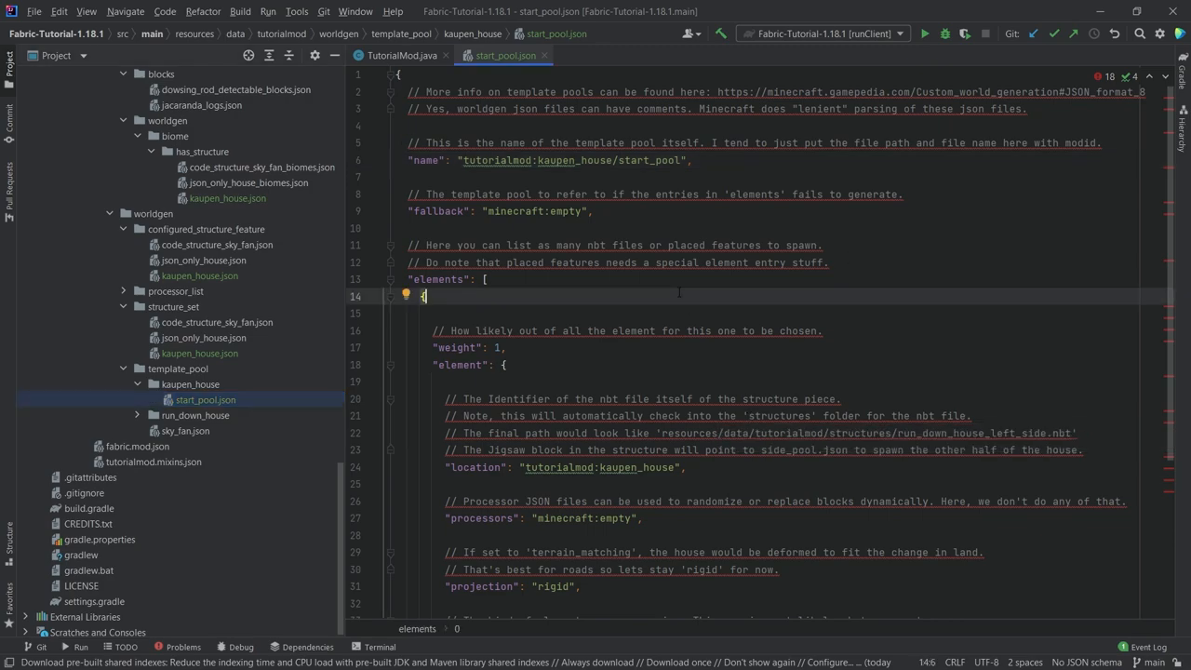
pyautogui.moveTo(849, 354)
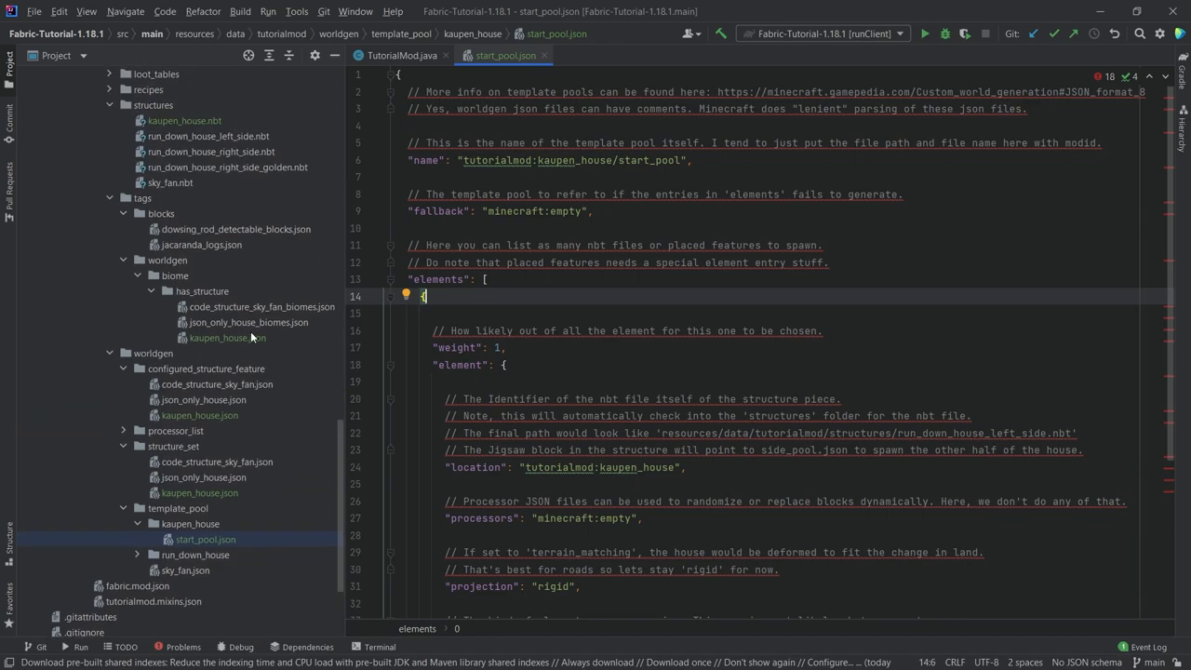
pyautogui.click(206, 540)
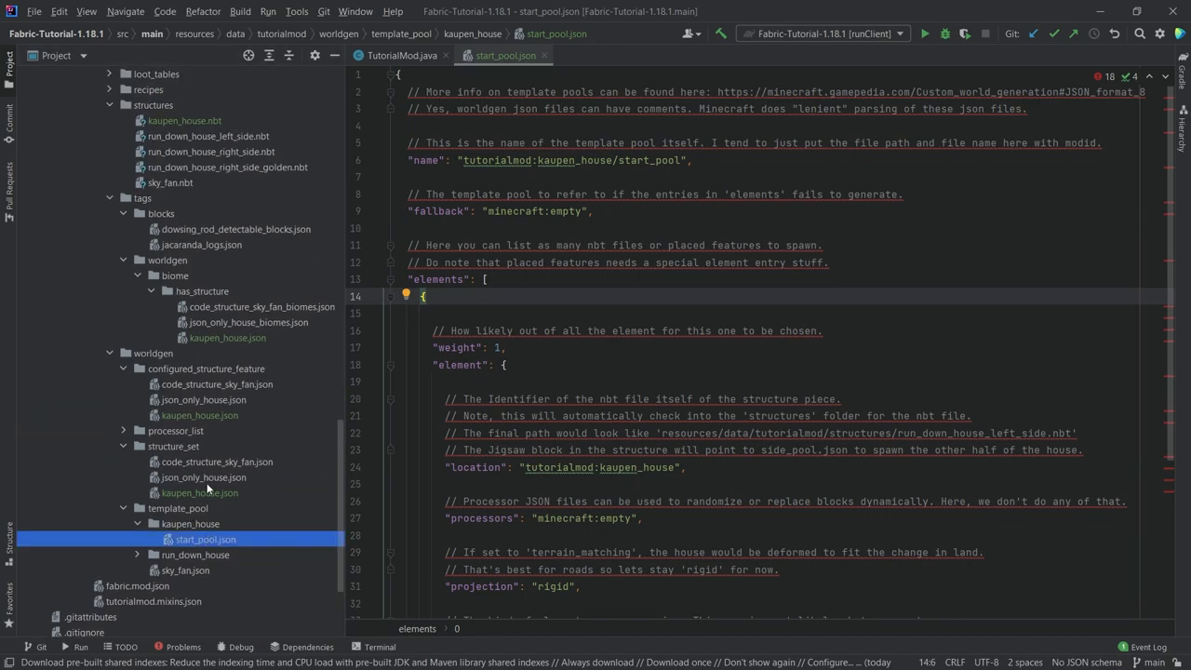
pyautogui.click(228, 338)
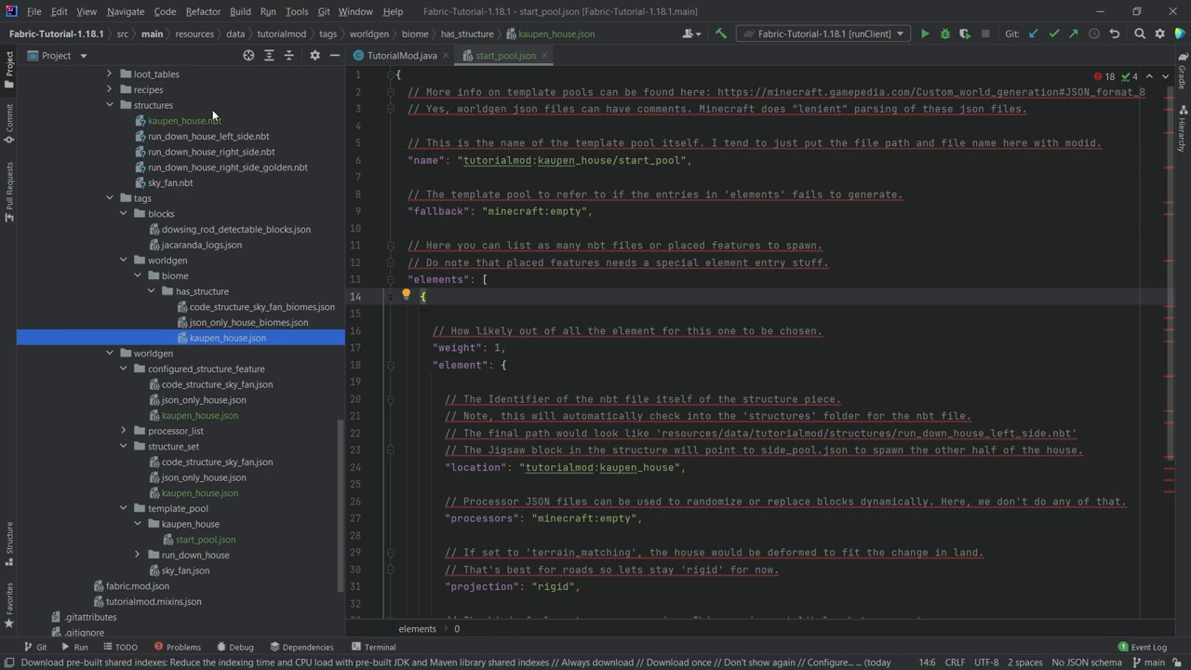
# Step: Launch Minecraft and fly over the terrain to find the kaupen_house beside the river
pyautogui.click(185, 120)
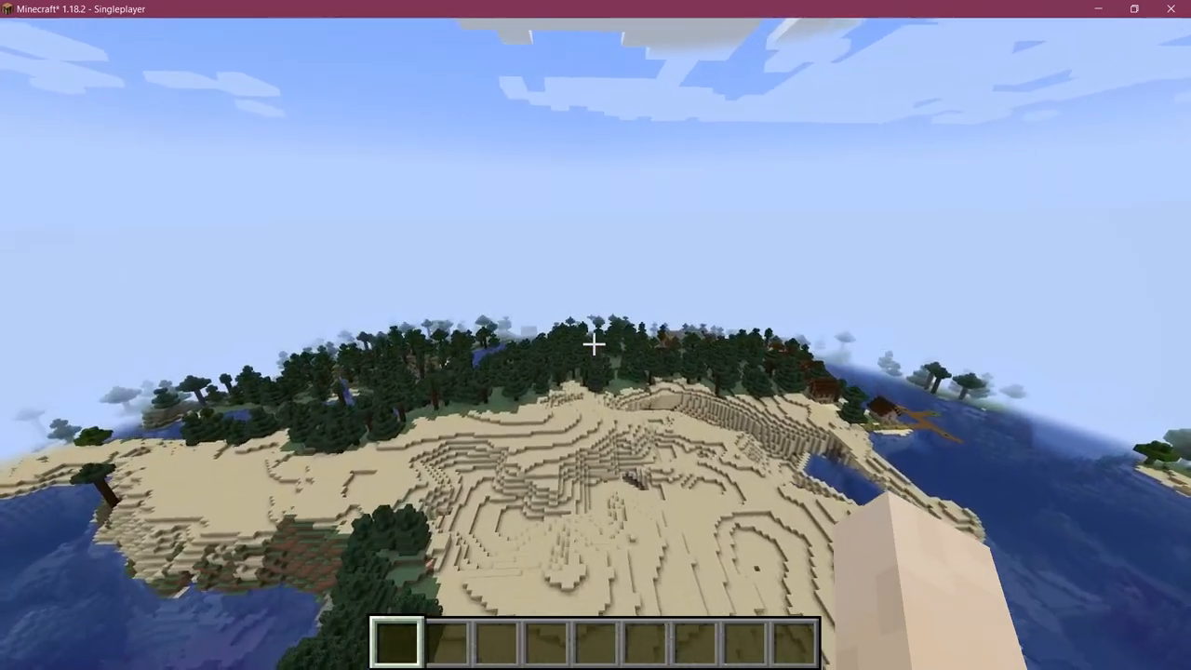
pyautogui.moveTo(596, 335)
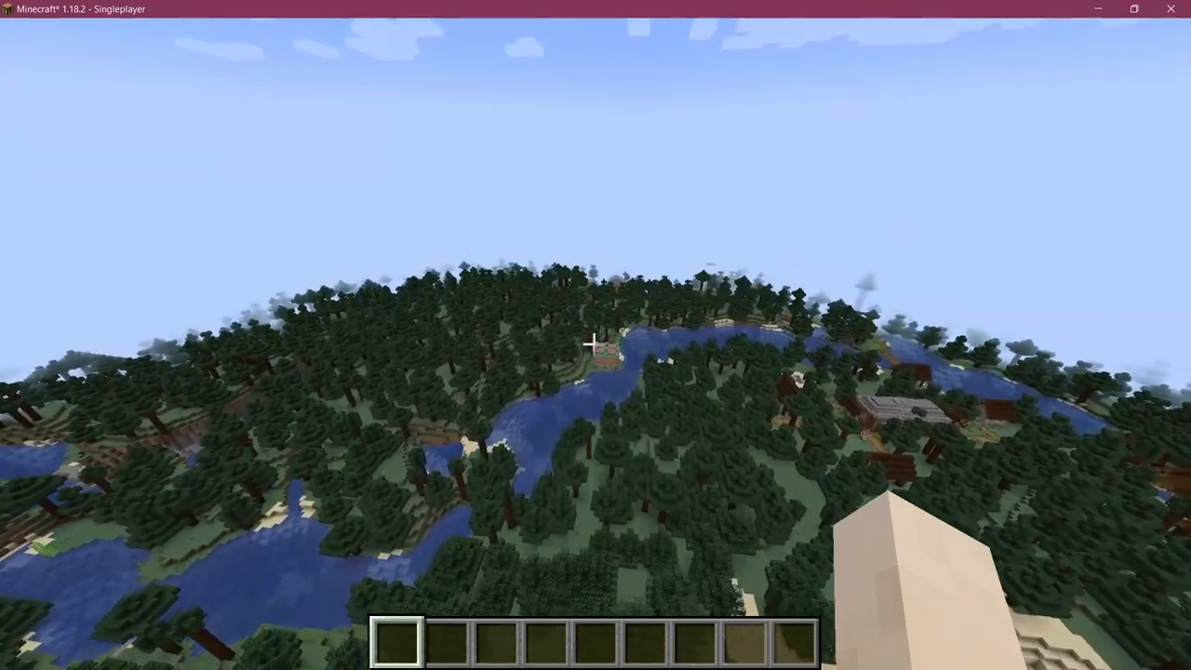
pyautogui.moveTo(595, 335)
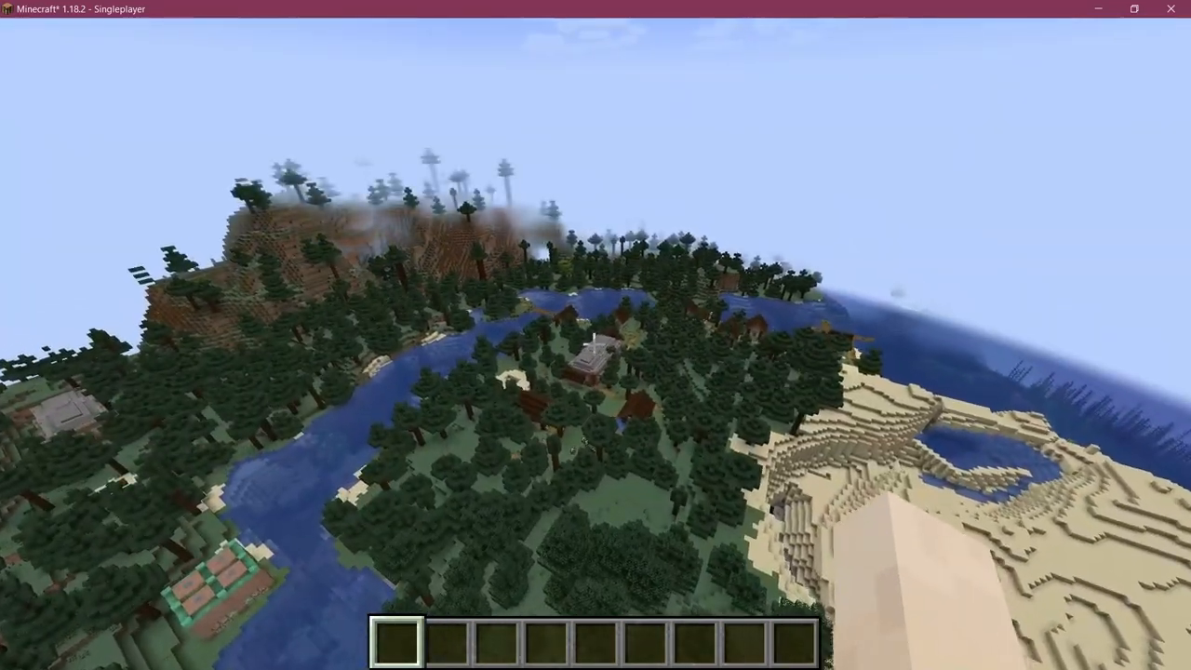
pyautogui.moveTo(595, 335)
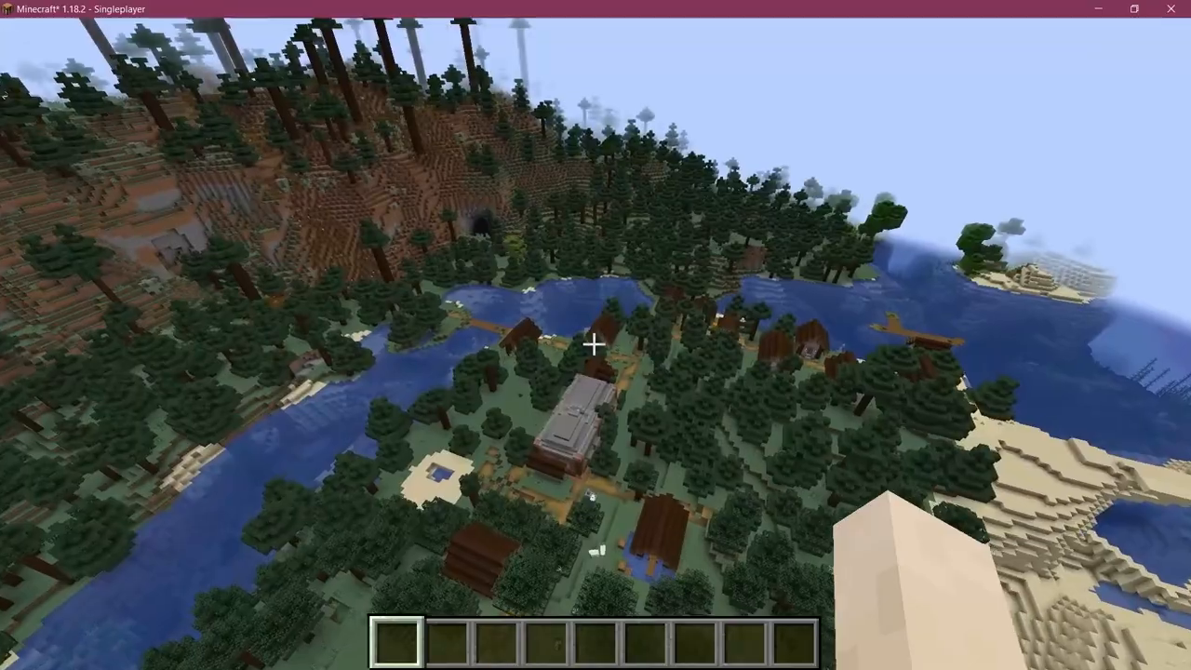
pyautogui.moveTo(596, 335)
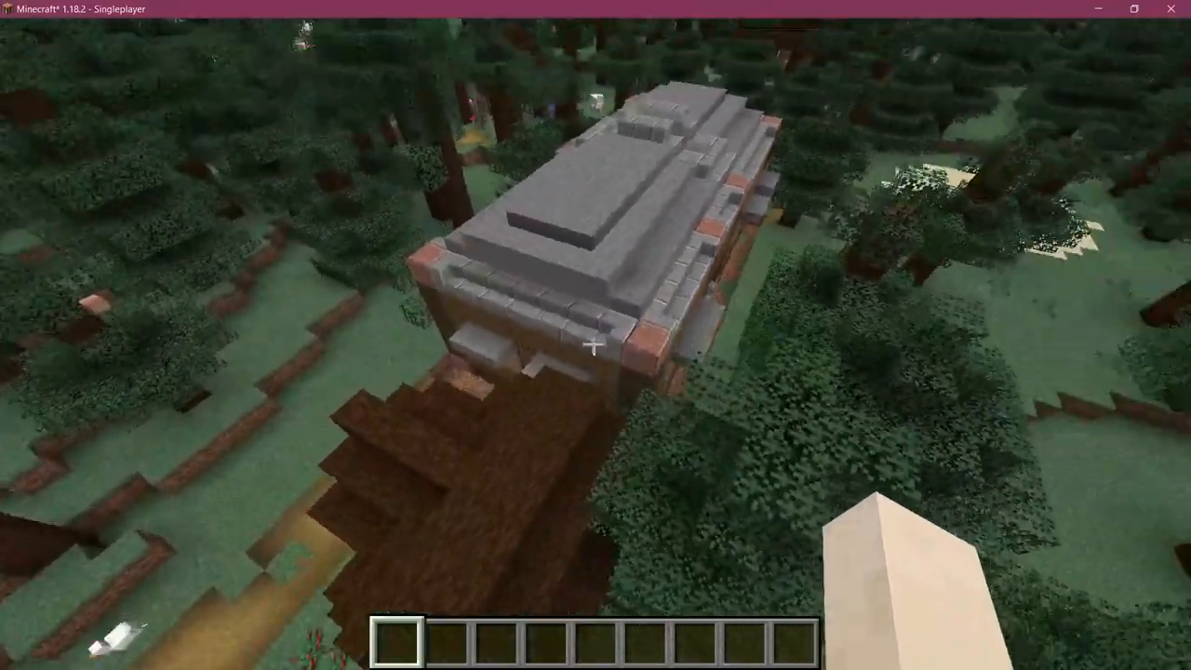
pyautogui.moveTo(596, 335)
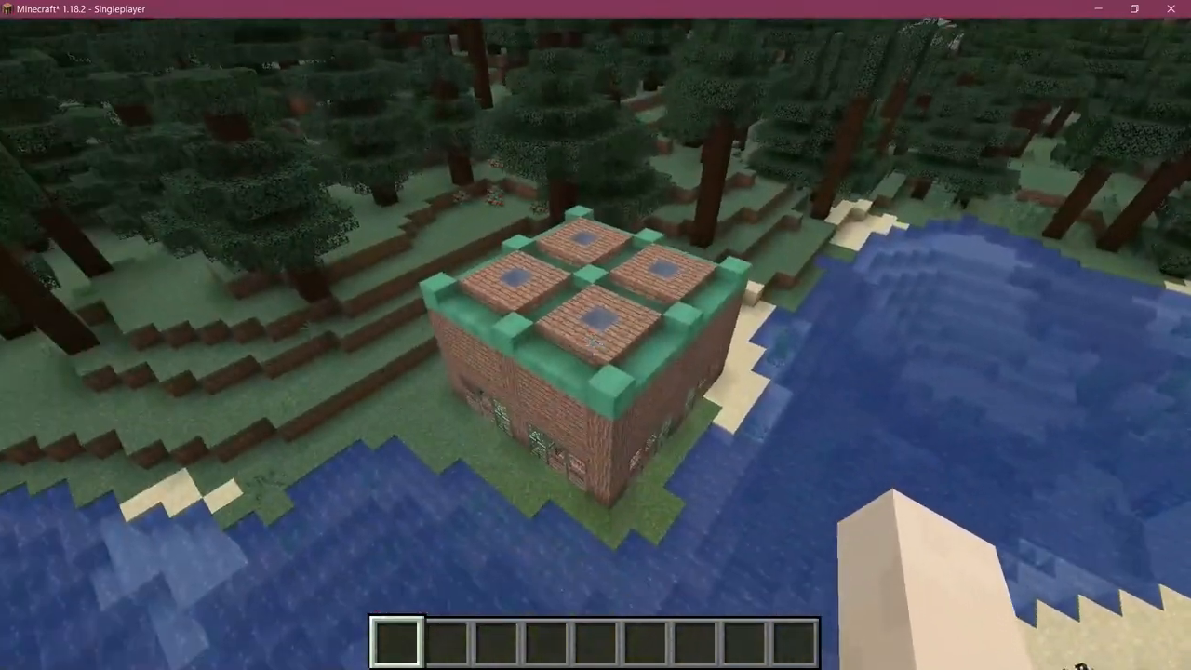
pyautogui.moveTo(596, 335)
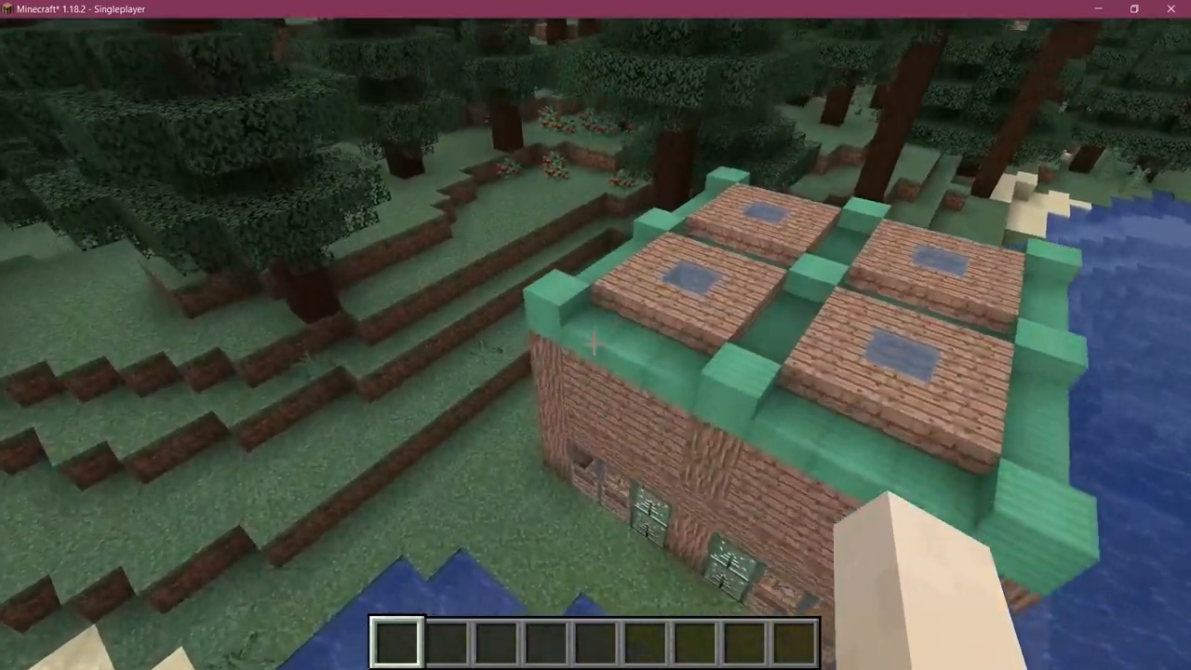
pyautogui.moveTo(596, 335)
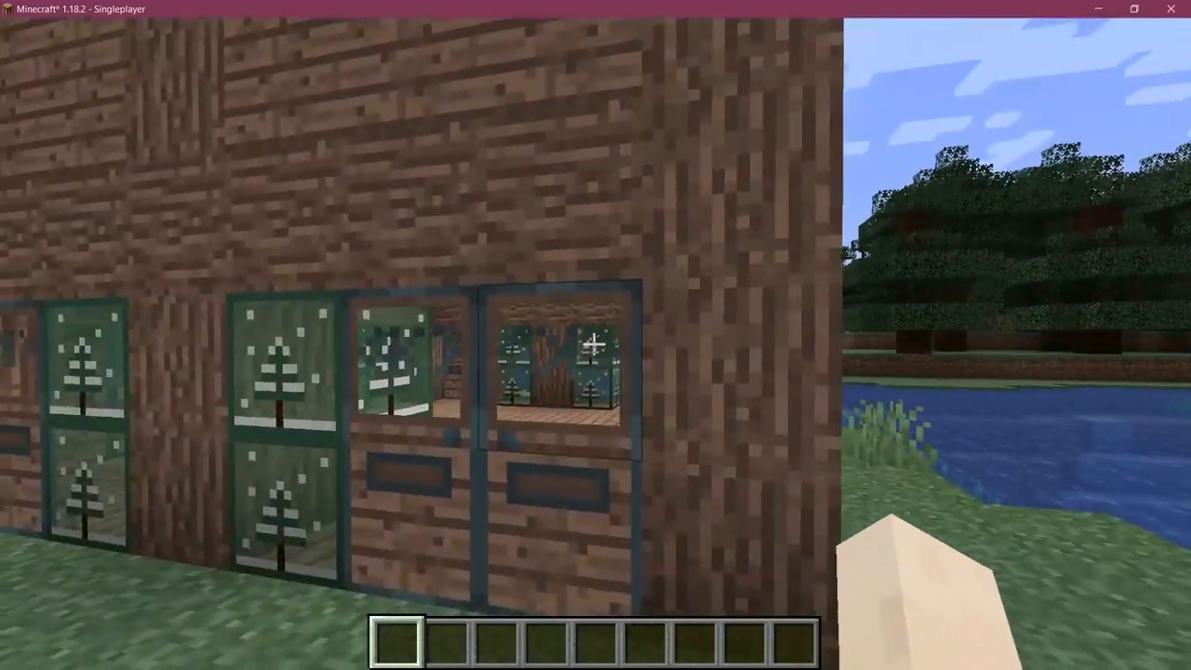